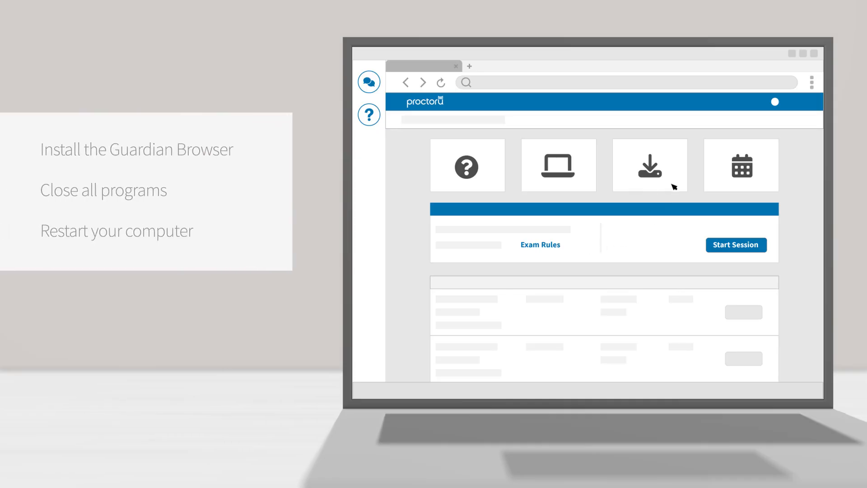
# Step: Download the Guardian Browser from the software page and open it
pyautogui.click(650, 166)
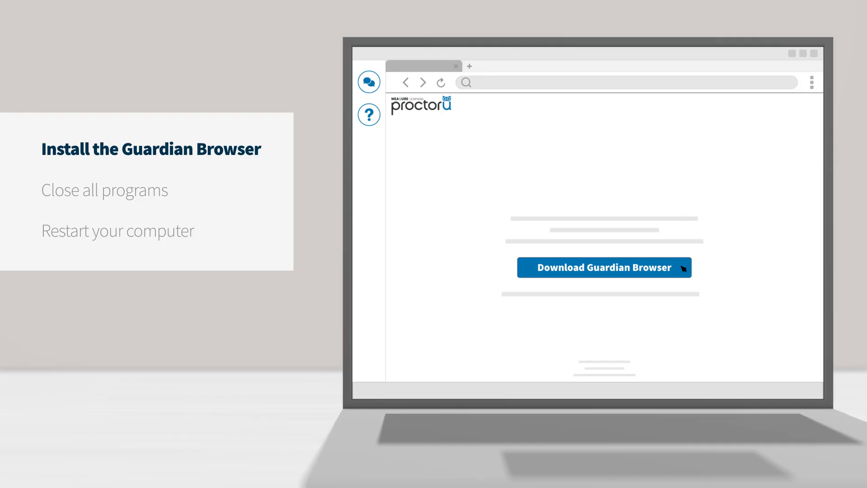
pyautogui.click(605, 267)
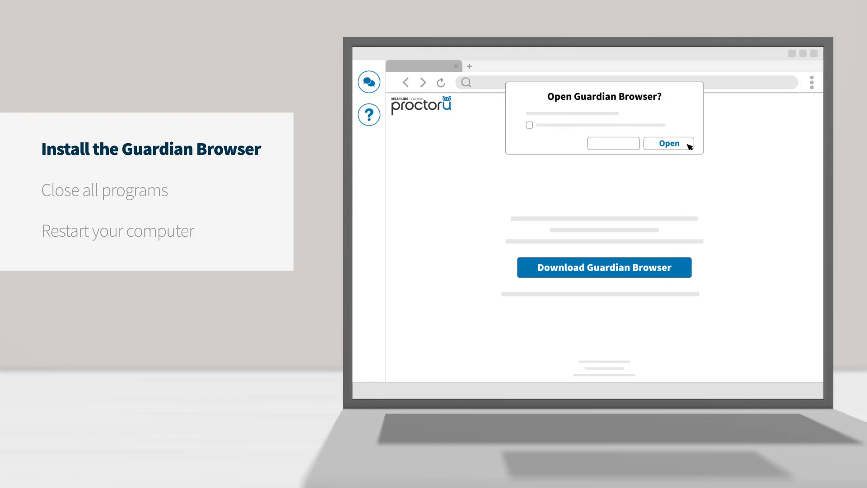
pyautogui.click(669, 143)
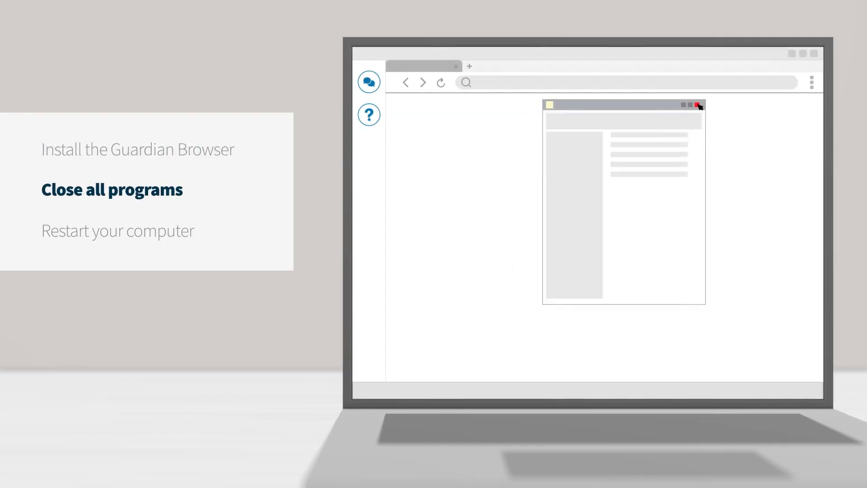
# Step: Close the other open program and restart the computer
pyautogui.click(697, 105)
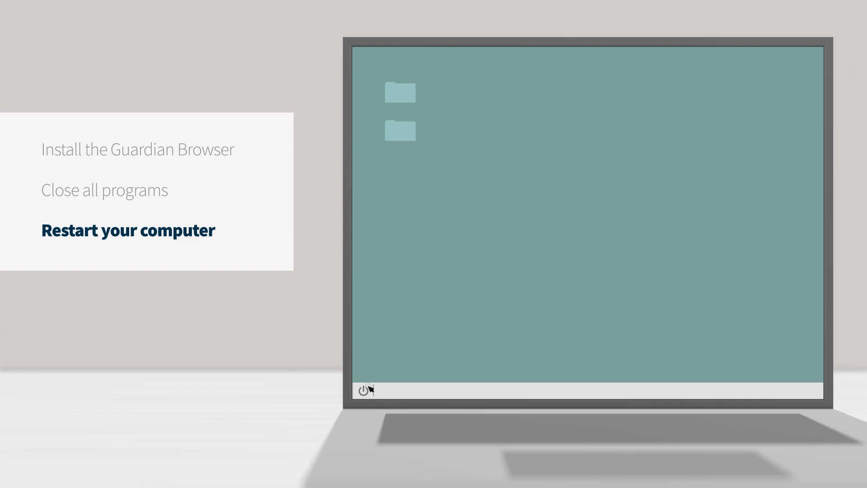
pyautogui.click(361, 390)
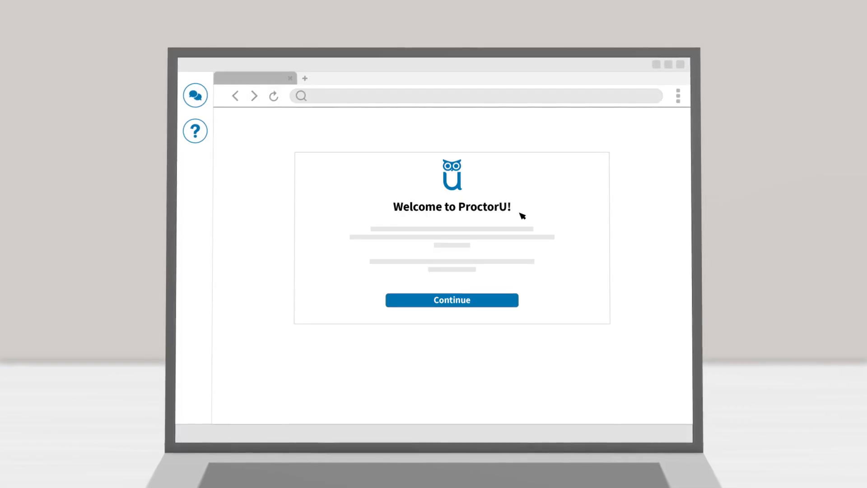
pyautogui.moveTo(517, 240)
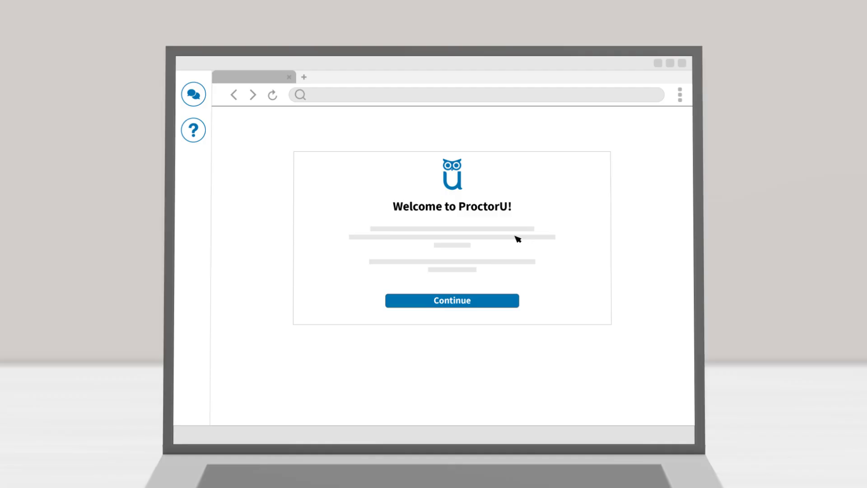
# Step: Continue past the Welcome to ProctorU page to the Guardian Browser download
pyautogui.click(451, 301)
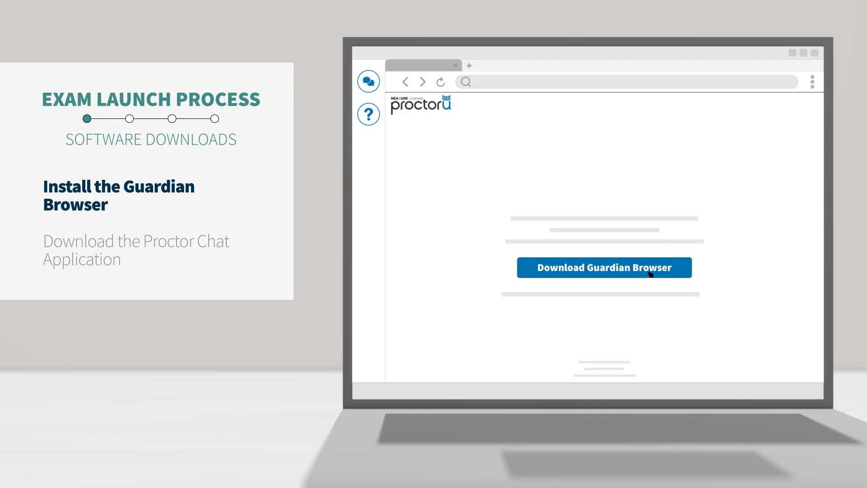
# Step: Download and open the Proctor Chat Application, then move past its install-and-run page
pyautogui.click(605, 268)
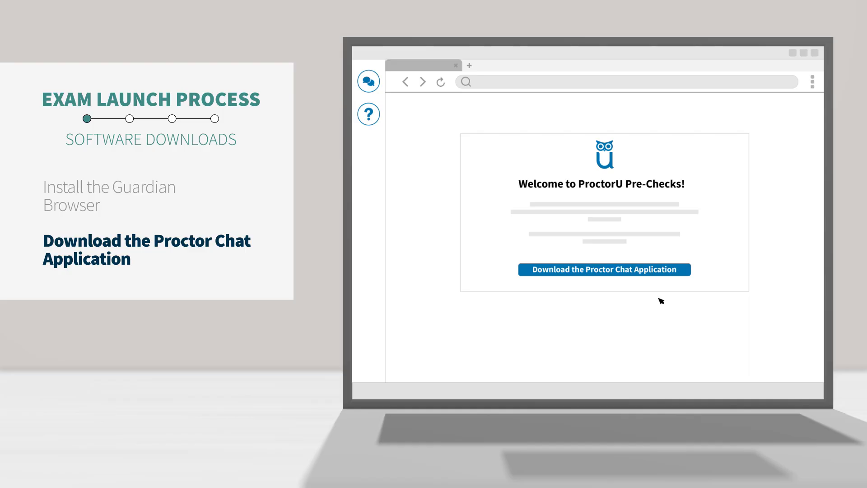
pyautogui.click(604, 269)
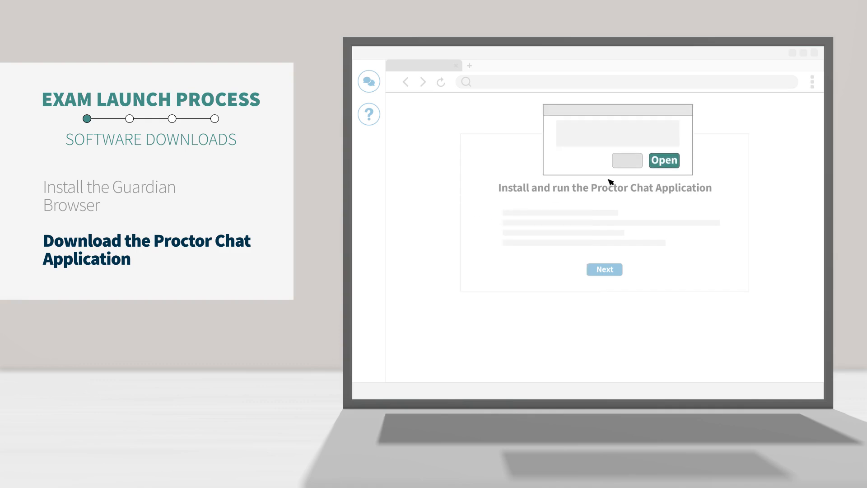
pyautogui.moveTo(671, 170)
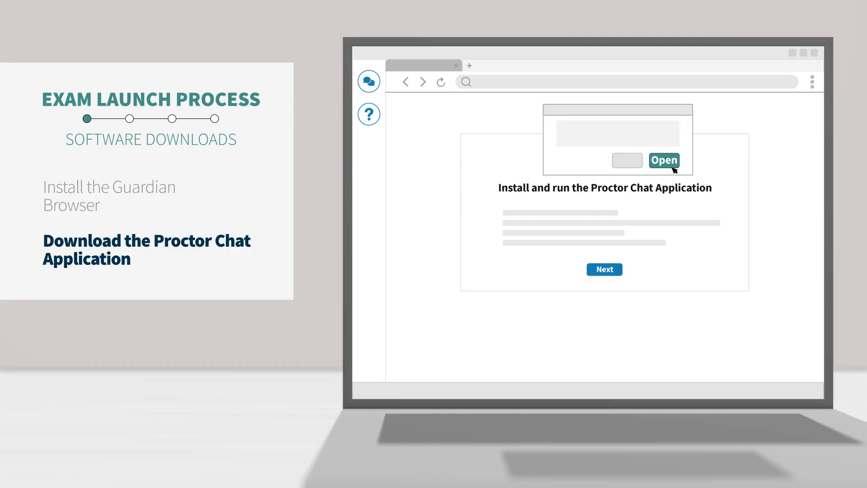
pyautogui.click(664, 161)
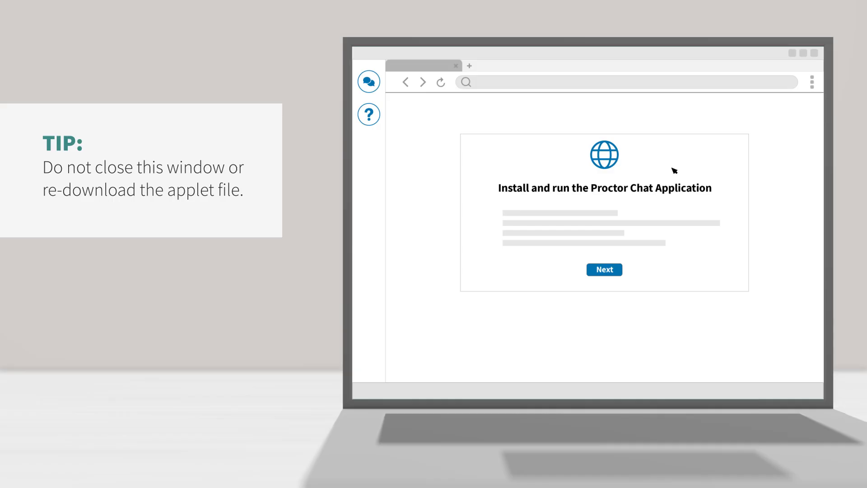
pyautogui.moveTo(626, 253)
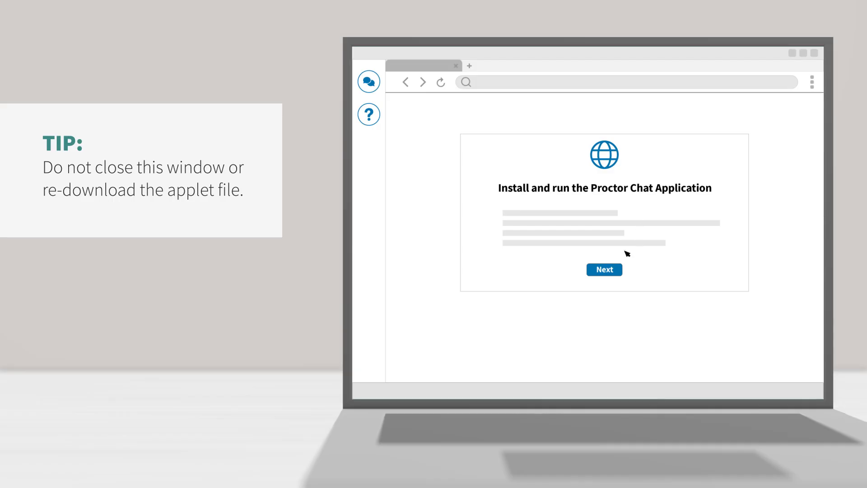
pyautogui.click(604, 269)
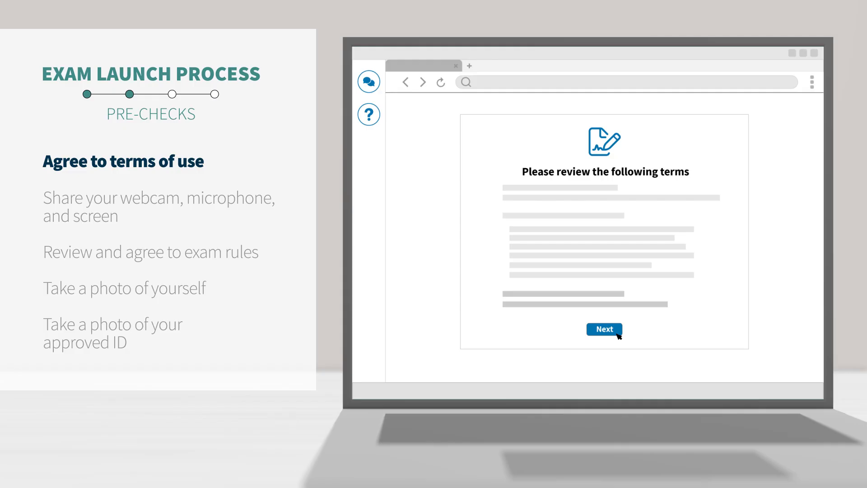
# Step: Accept the terms of use and begin recording with the chosen devices
pyautogui.click(604, 329)
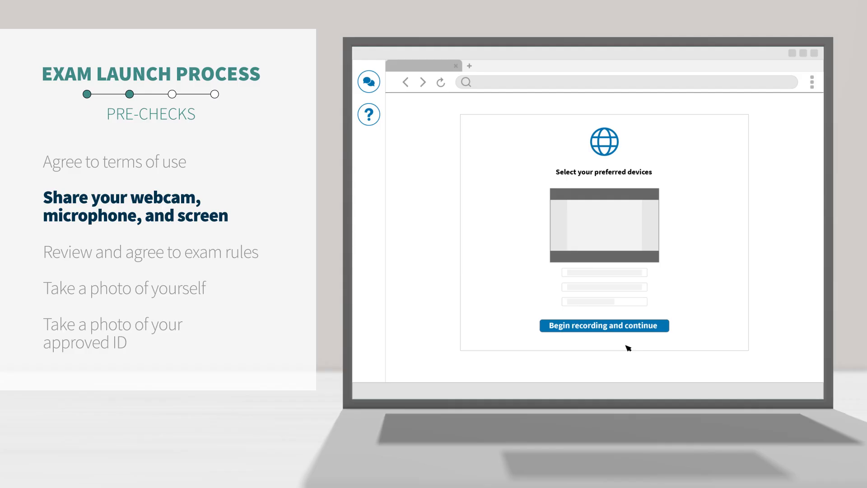
pyautogui.moveTo(628, 335)
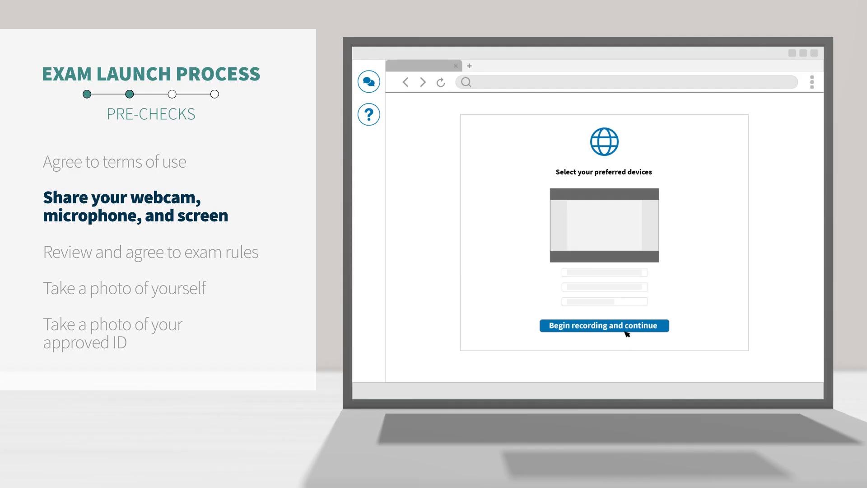
pyautogui.click(605, 325)
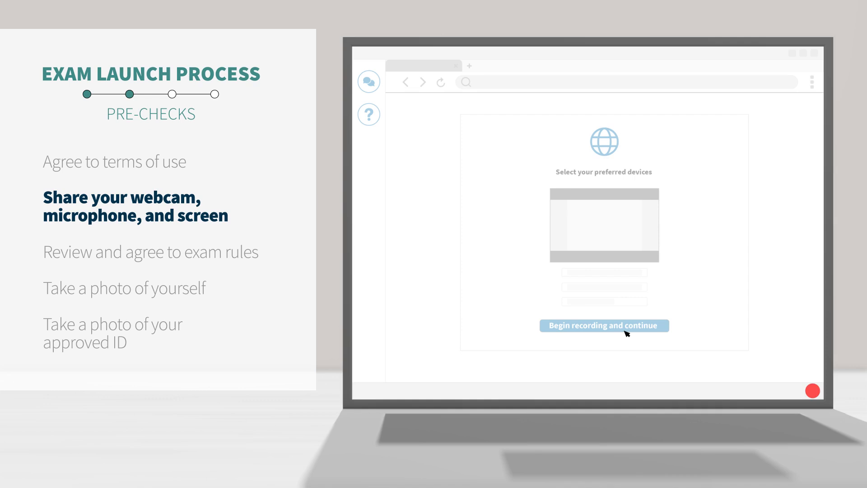
pyautogui.click(604, 325)
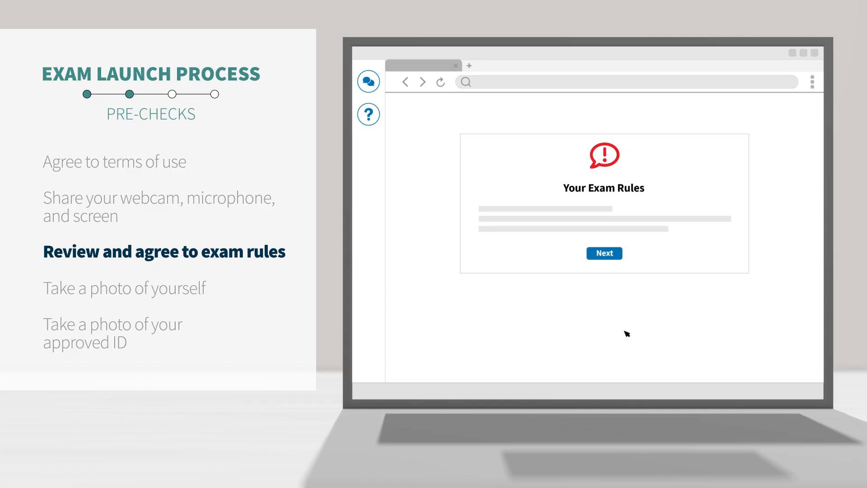
pyautogui.moveTo(606, 262)
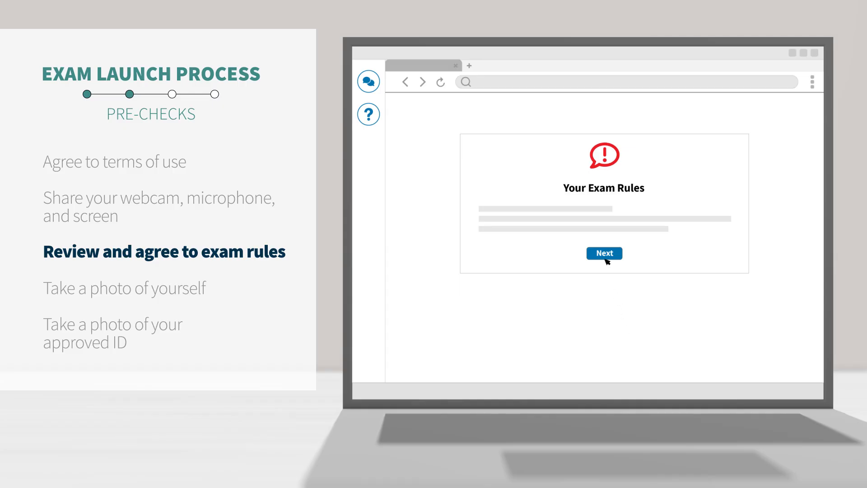
# Step: Agree to the exam rules, then take photos of yourself and your ID card
pyautogui.click(605, 253)
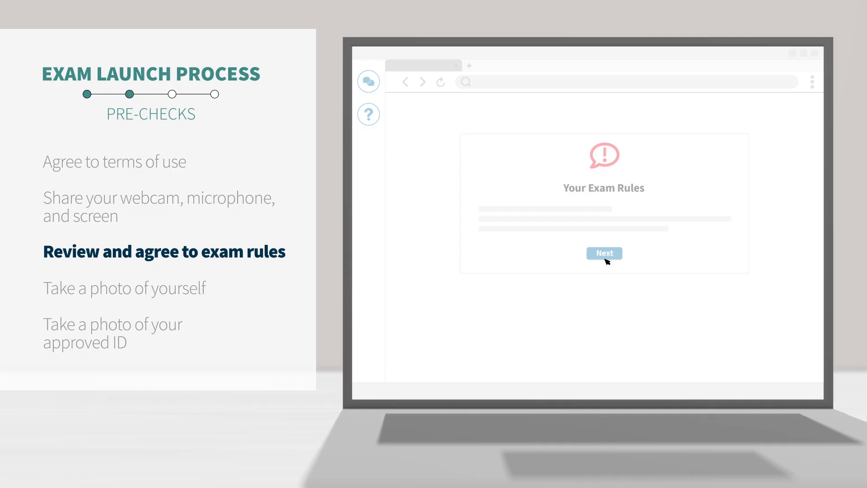
pyautogui.click(603, 253)
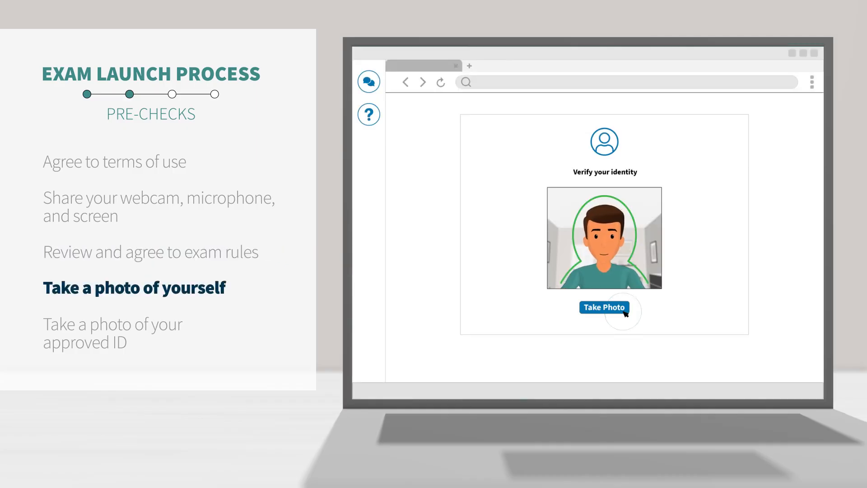
pyautogui.click(604, 307)
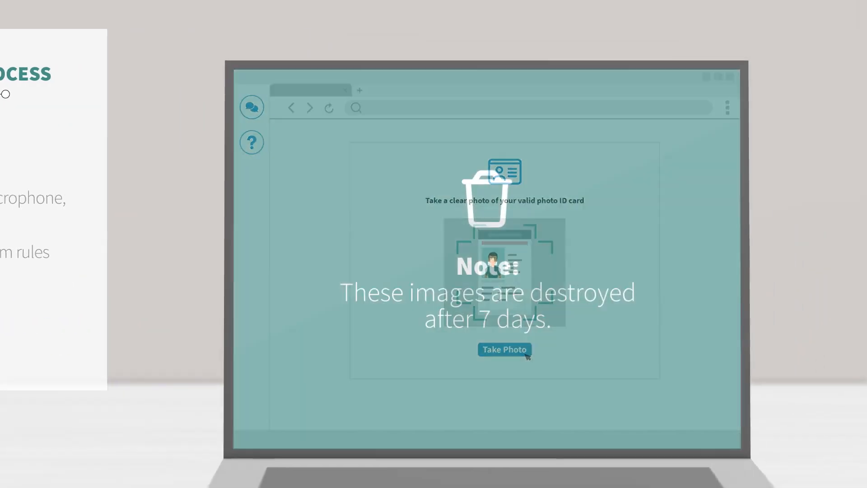
pyautogui.click(504, 348)
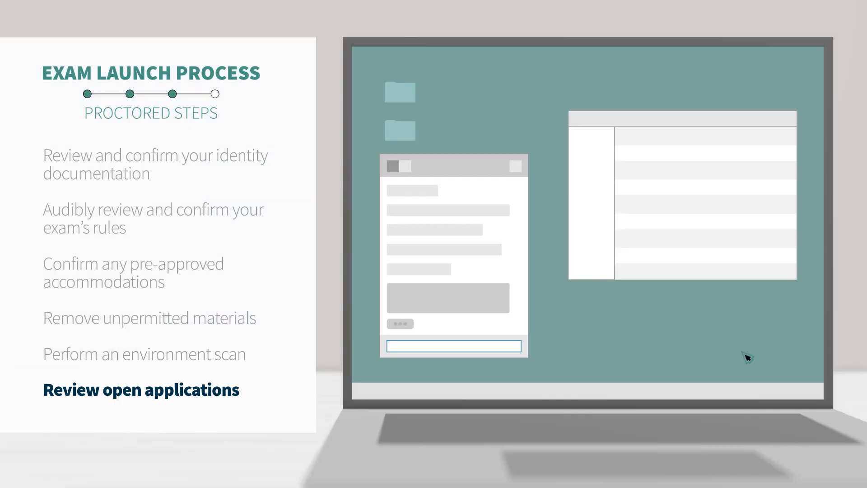
pyautogui.moveTo(670, 246)
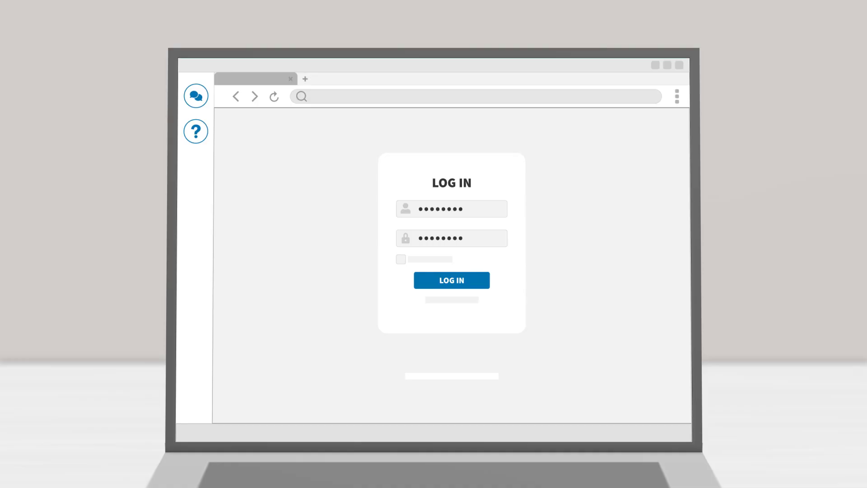
# Step: Submit the LOG IN form with your credentials to enter the exam
pyautogui.click(452, 280)
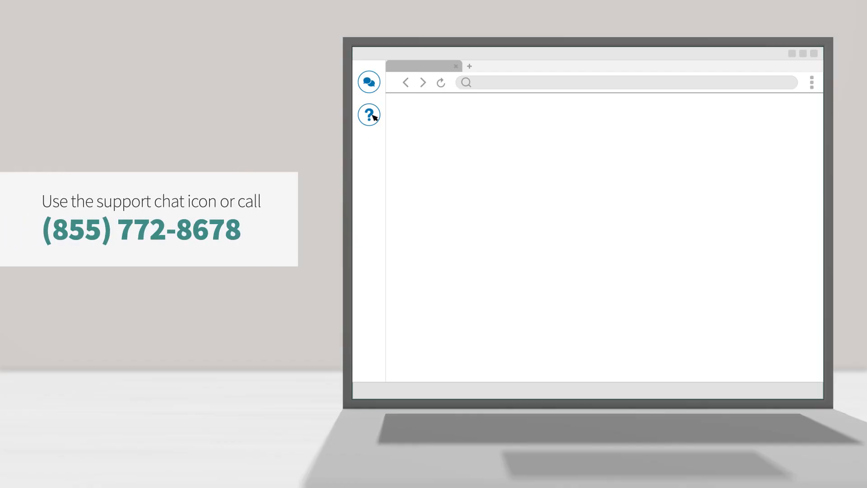
# Step: Open the support chat from the chat bubble in the left sidebar
pyautogui.click(369, 81)
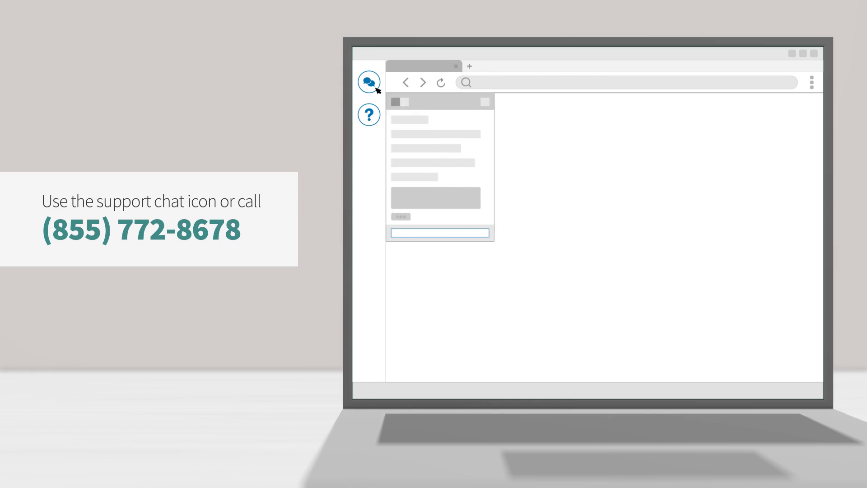